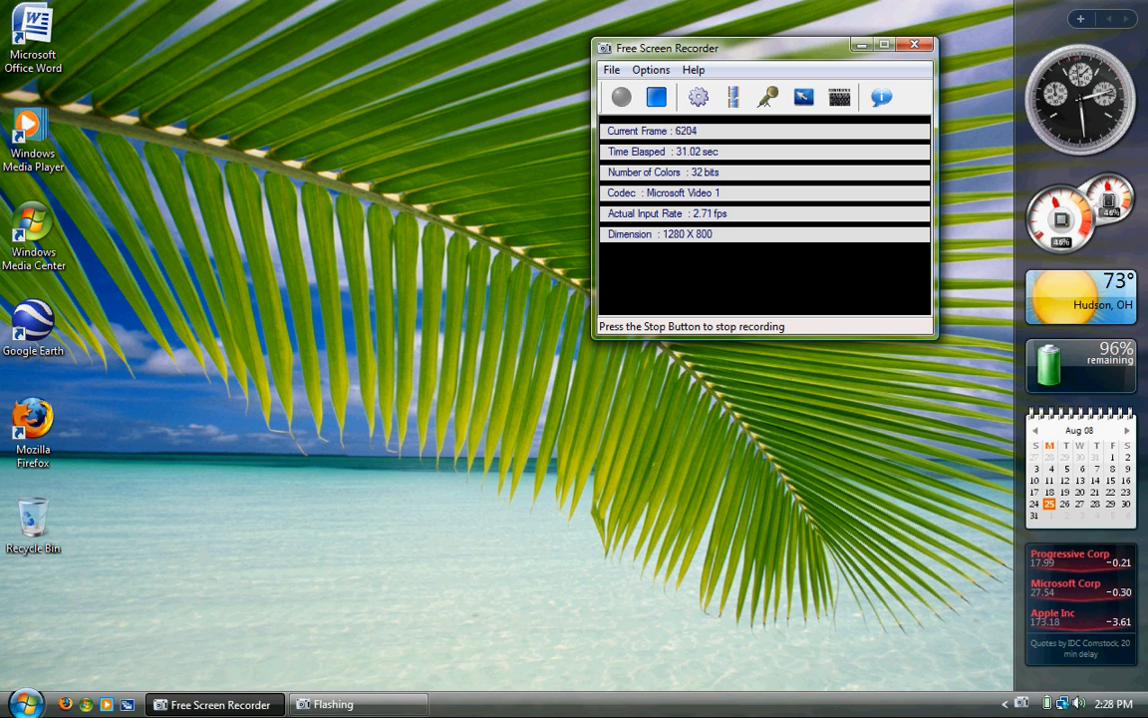
Step: Search the Start menu for 'device manager' to launch Device Manager
{"action": "left_click", "coordinate": [22, 703]}
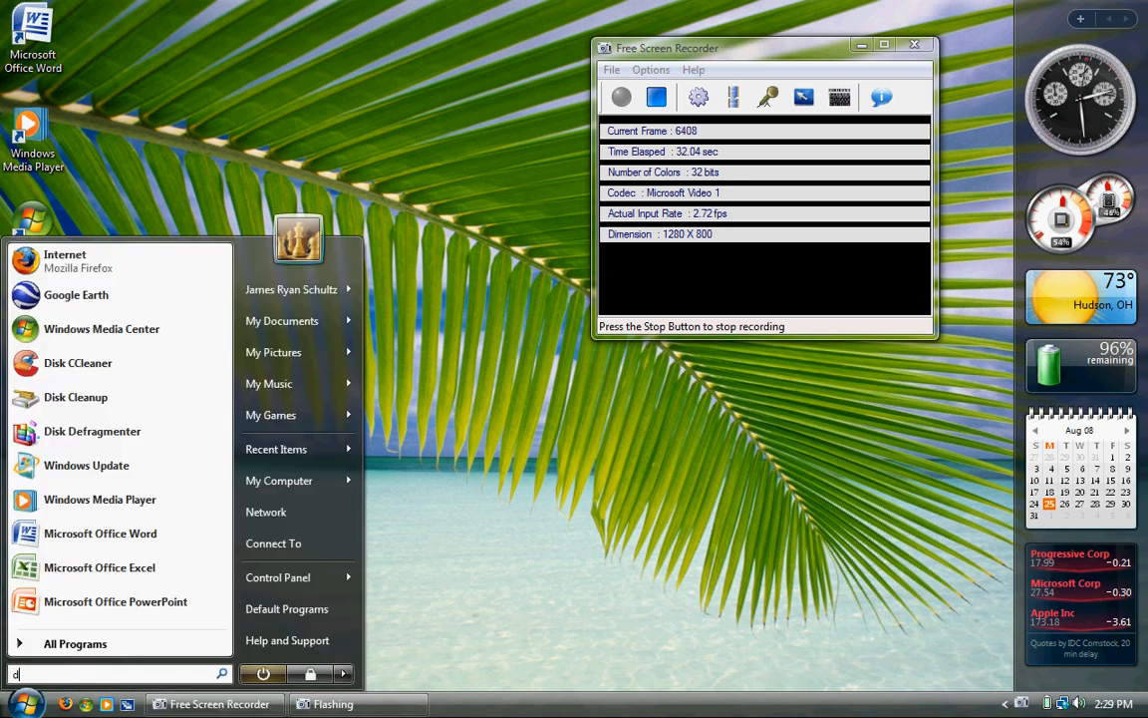
{"action": "type", "text": "evice mang"}
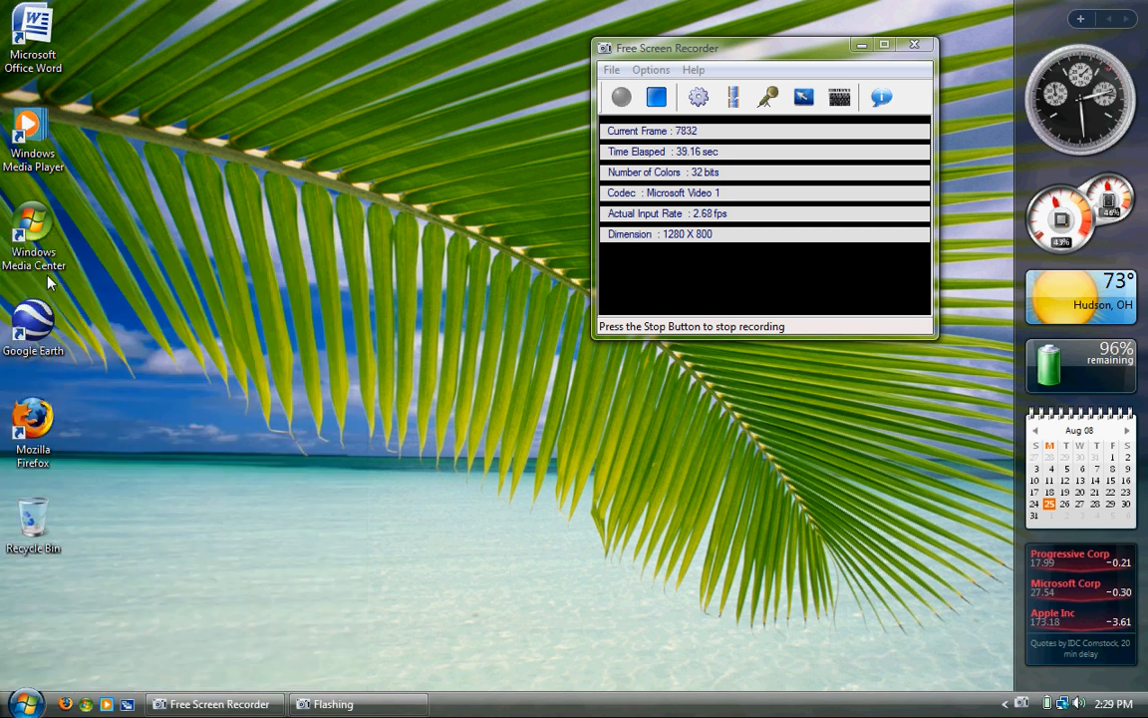
{"action": "mouse_move", "coordinate": [427, 263]}
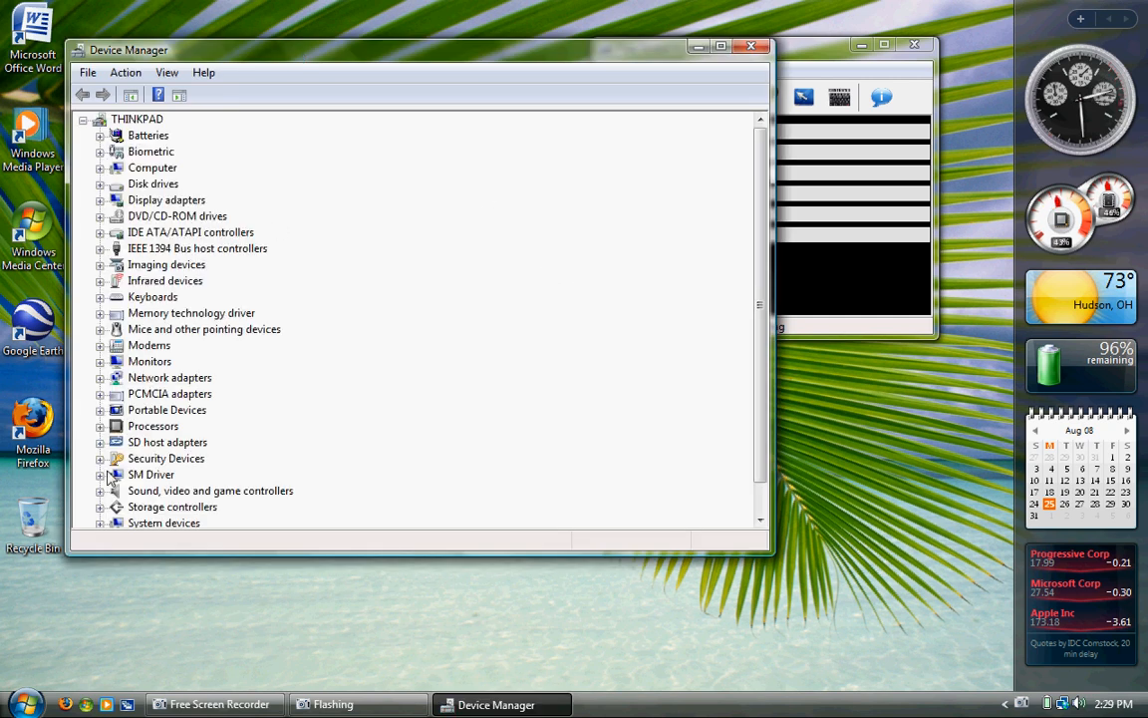
{"action": "mouse_move", "coordinate": [805, 461]}
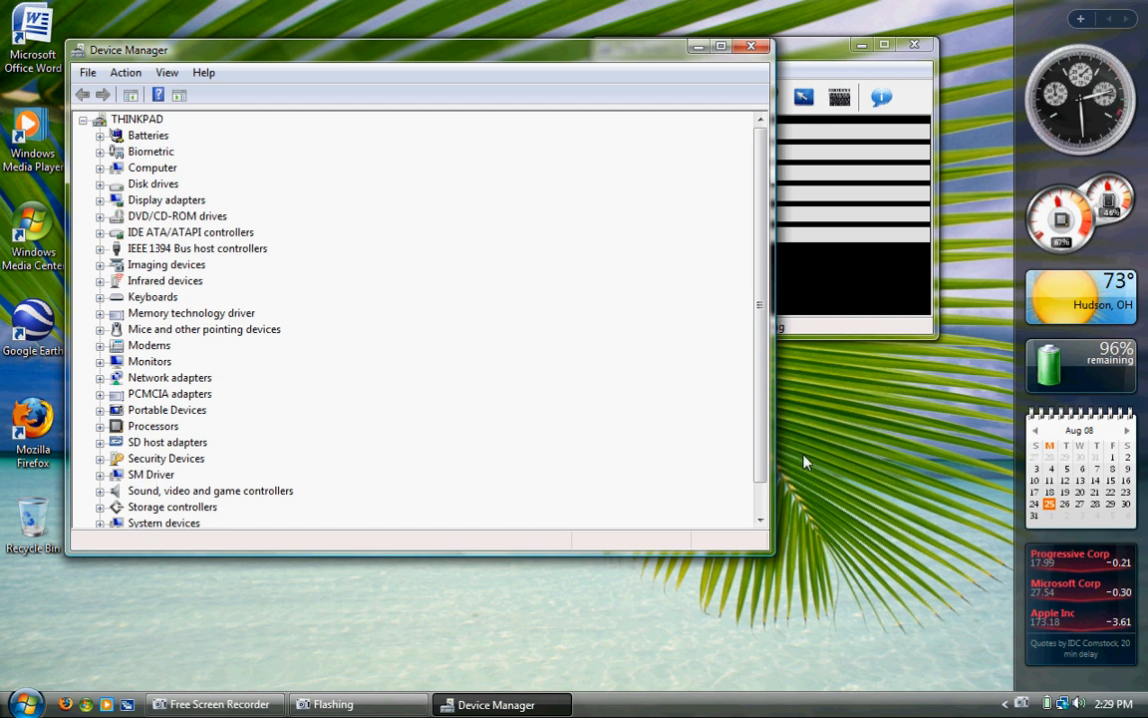
Step: Expand Security Devices in the device tree to reveal Trusted Platform Module 1.2
{"action": "scroll", "scroll_direction": "down", "scroll_amount": 3}
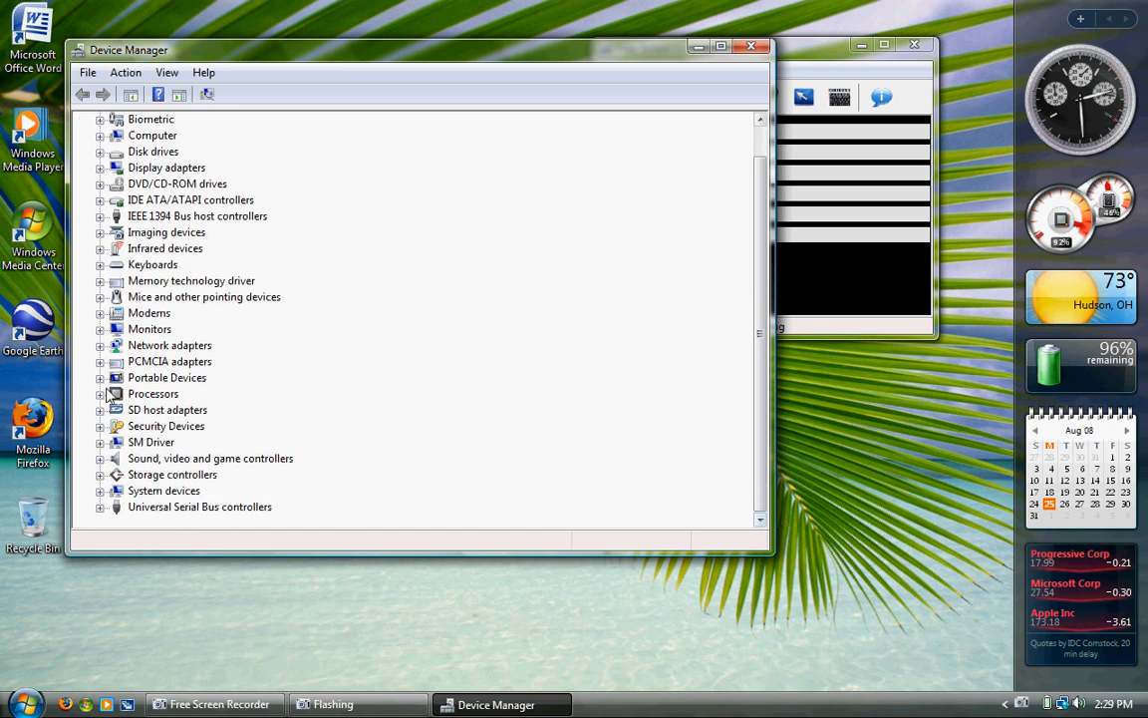
{"action": "left_click", "coordinate": [167, 427]}
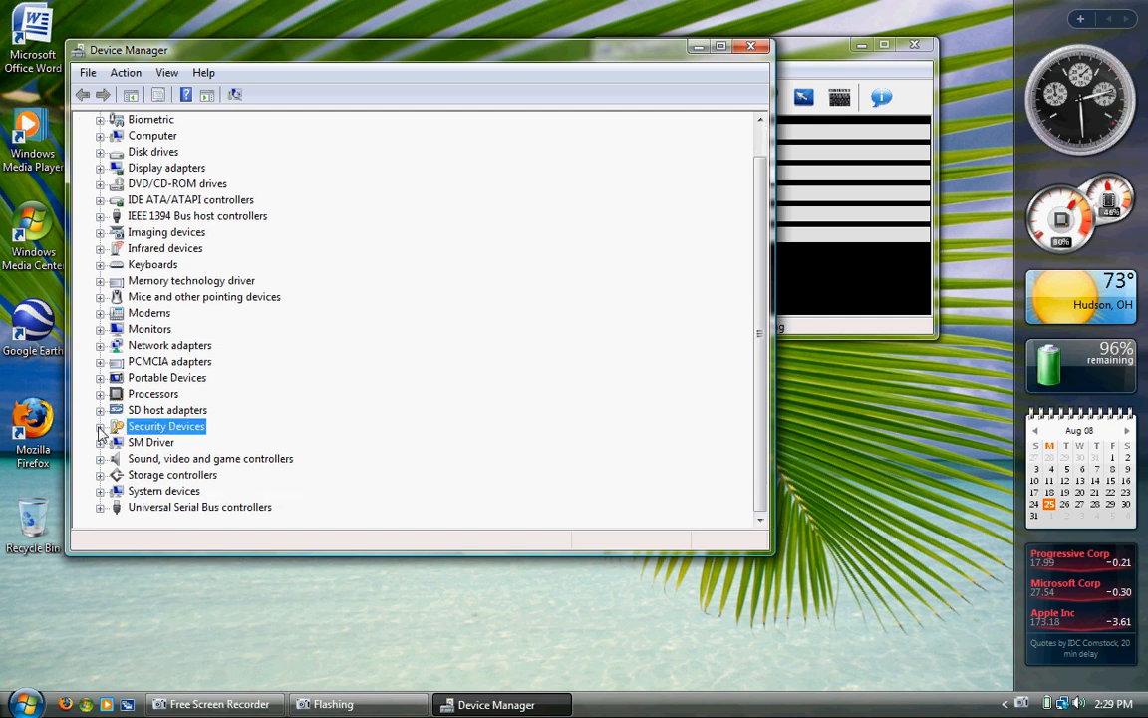
{"action": "left_click", "coordinate": [100, 426]}
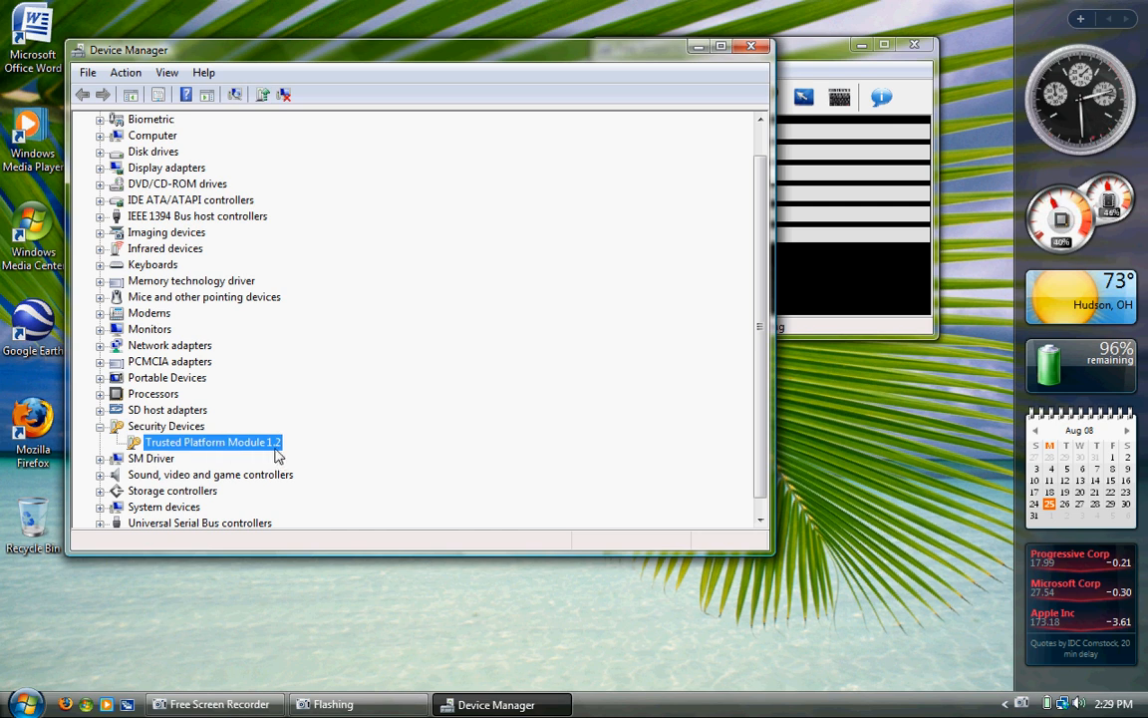
{"action": "mouse_move", "coordinate": [526, 245]}
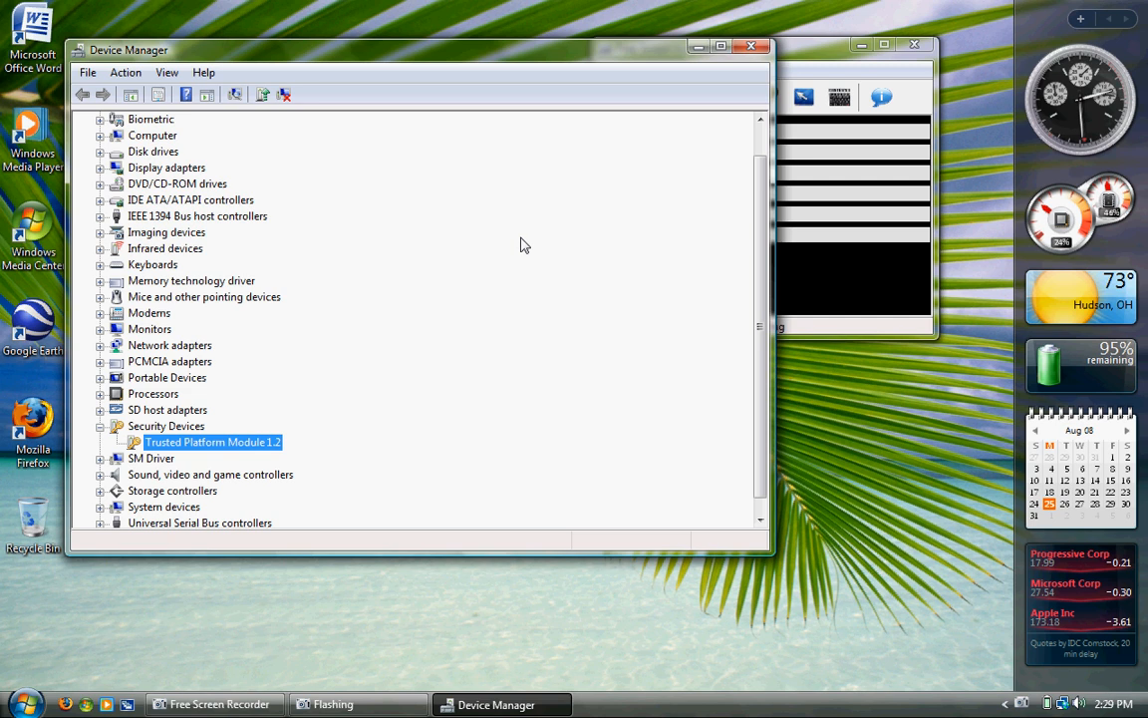
{"action": "mouse_move", "coordinate": [749, 48]}
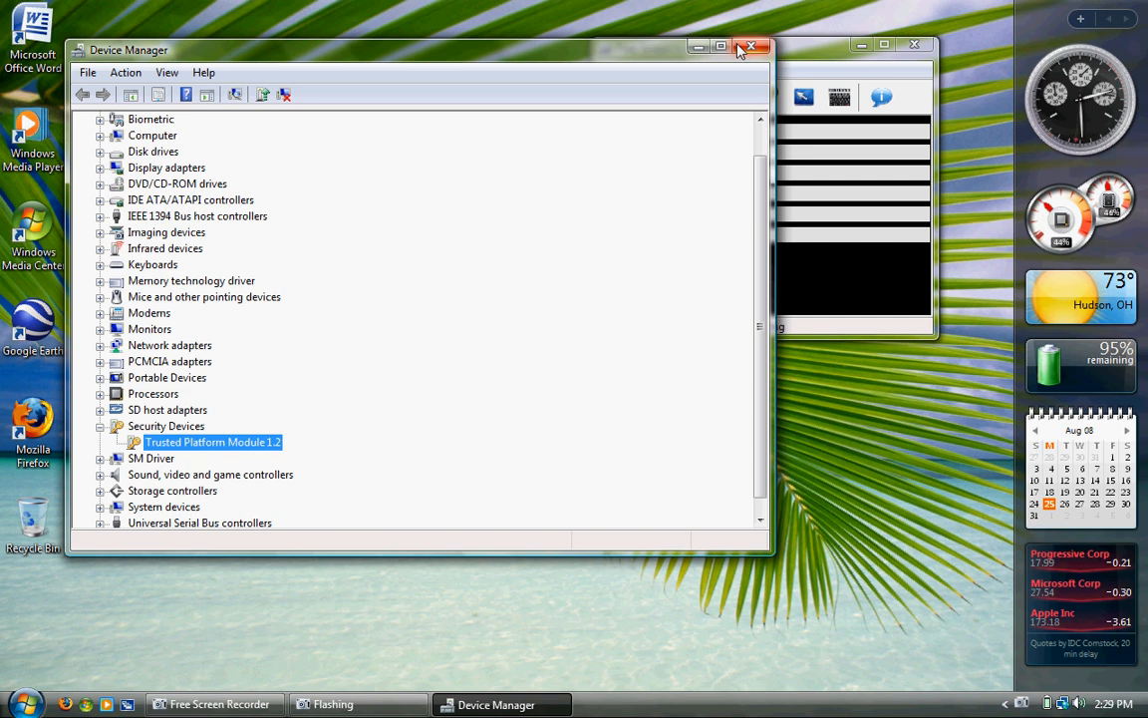
{"action": "mouse_move", "coordinate": [750, 48]}
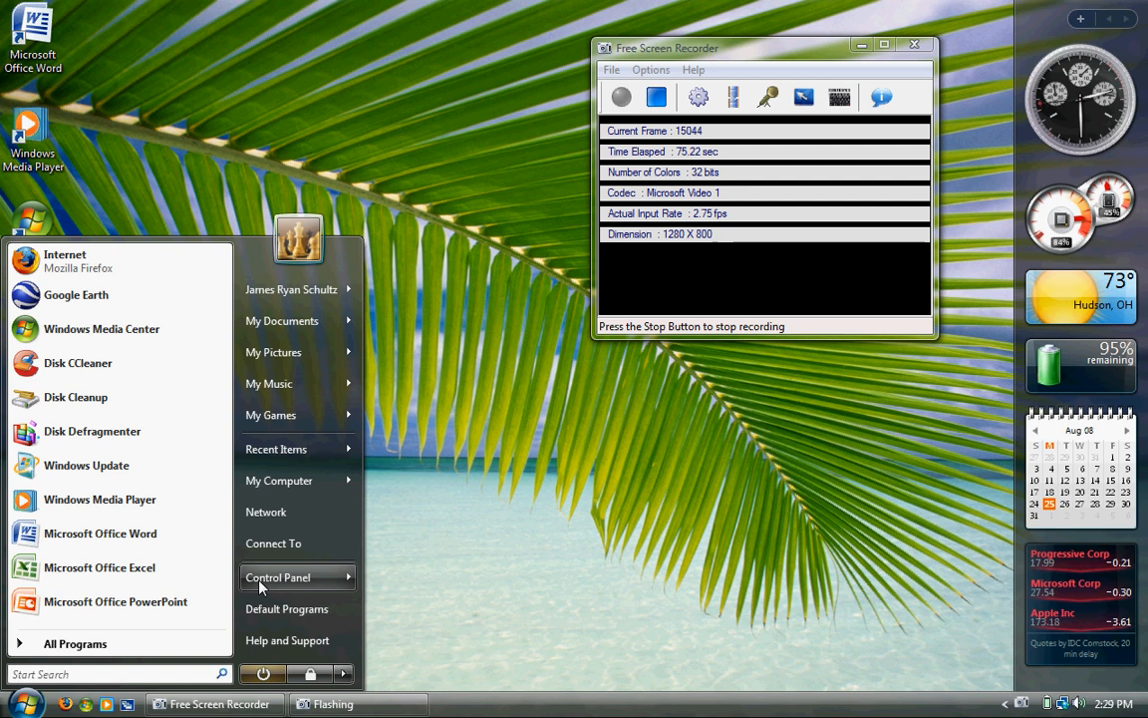
Step: Open Control Panel from the Start menu
{"action": "left_click", "coordinate": [277, 577]}
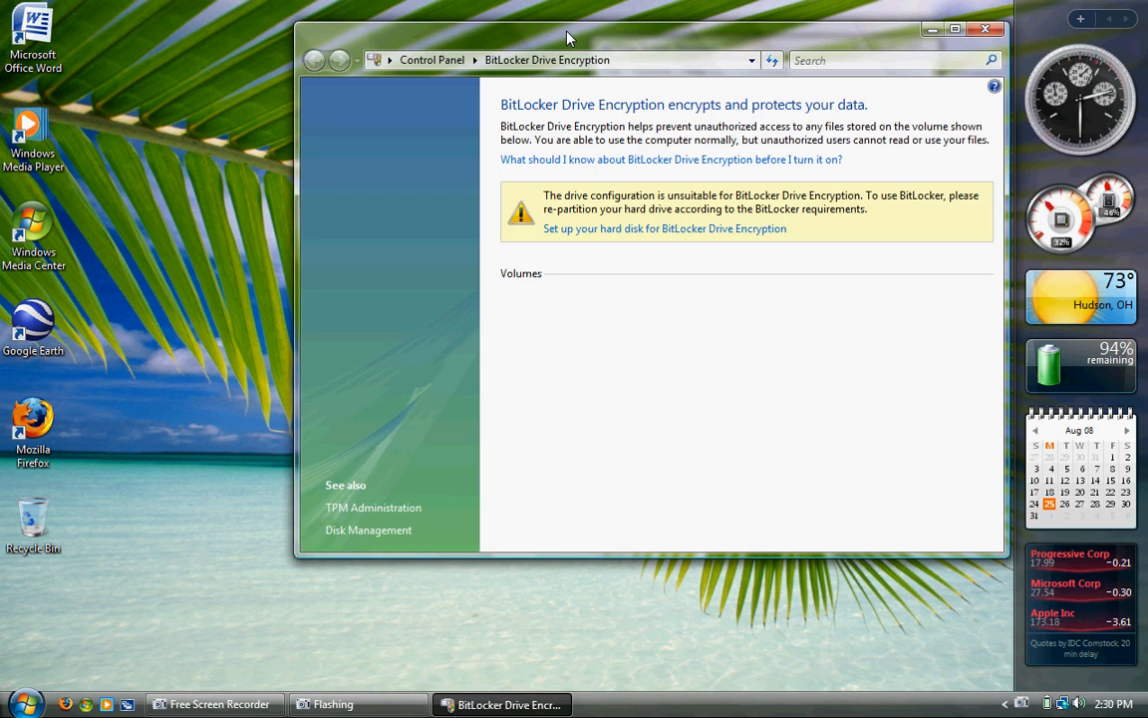
{"action": "mouse_move", "coordinate": [422, 355]}
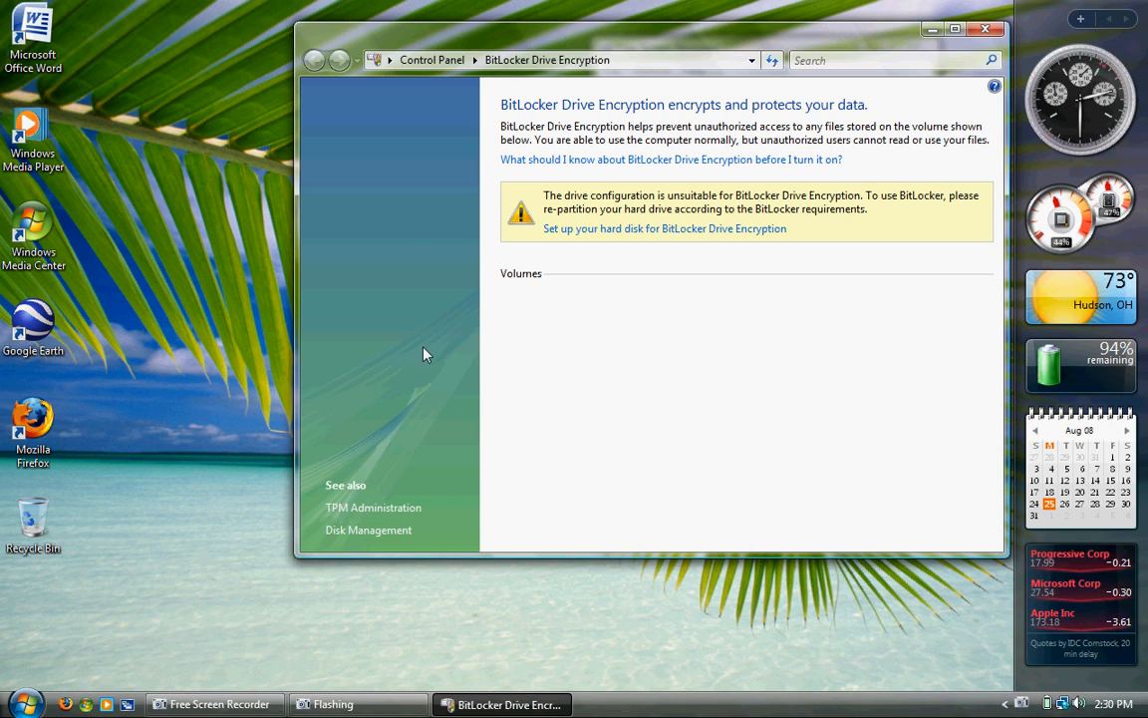
{"action": "mouse_move", "coordinate": [395, 502]}
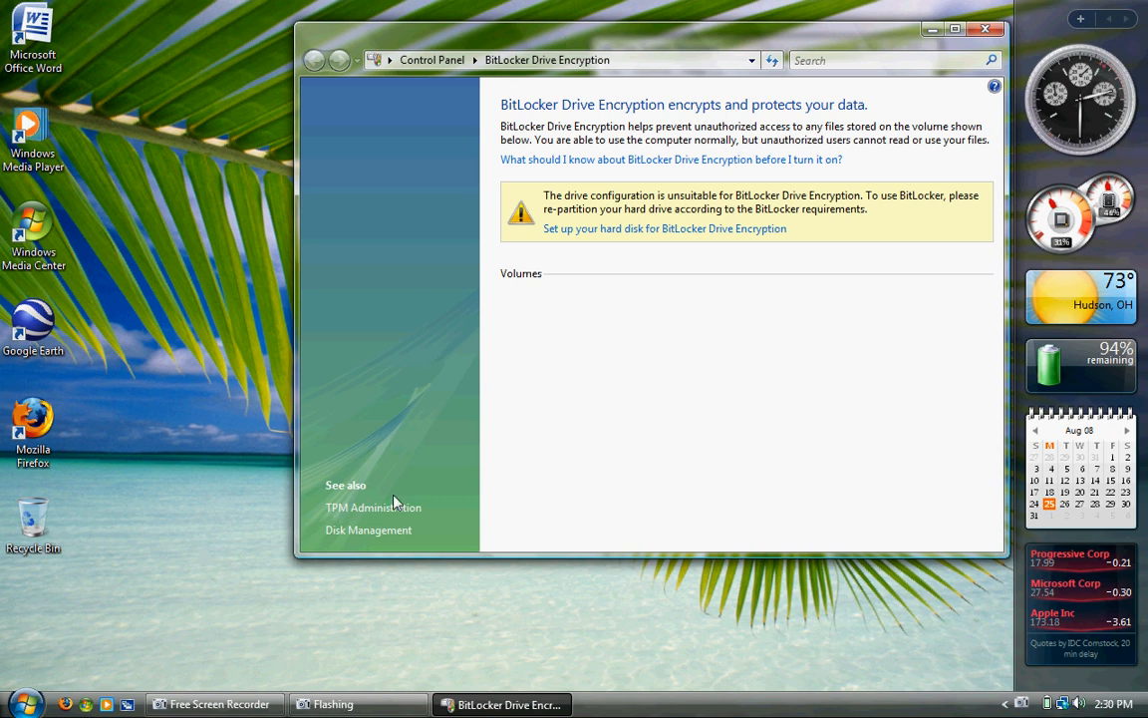
{"action": "mouse_move", "coordinate": [418, 403]}
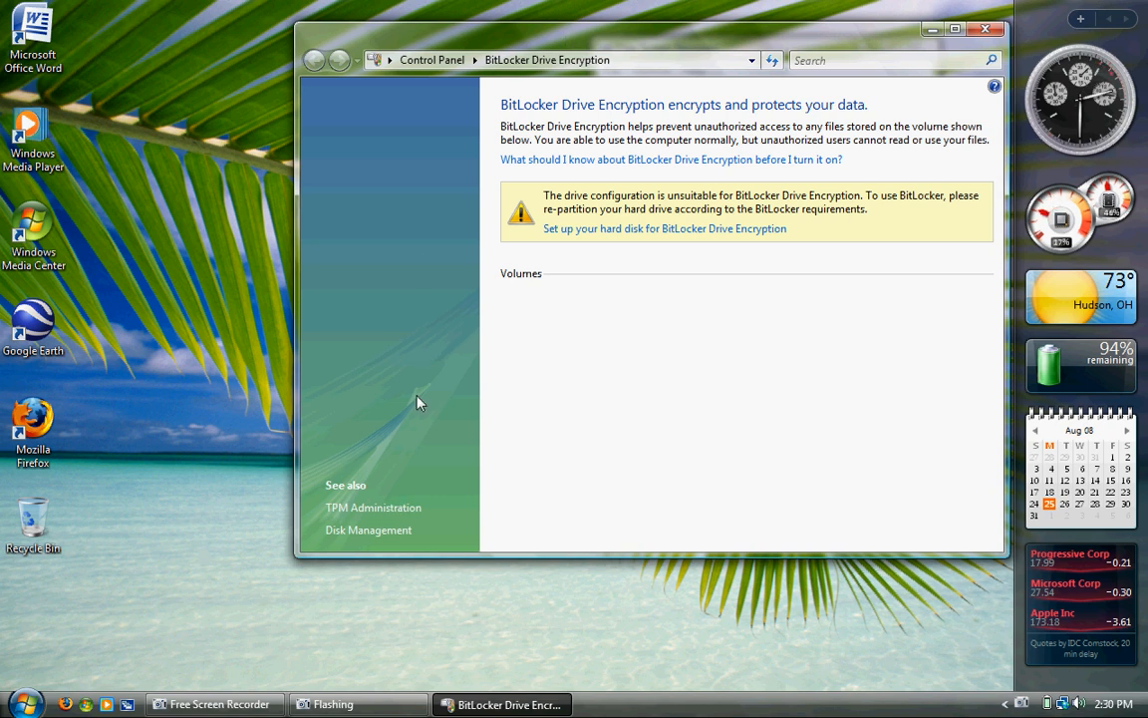
Step: From the BitLocker Drive Encryption page, launch TPM Administration via the See also link
{"action": "left_click", "coordinate": [20, 704]}
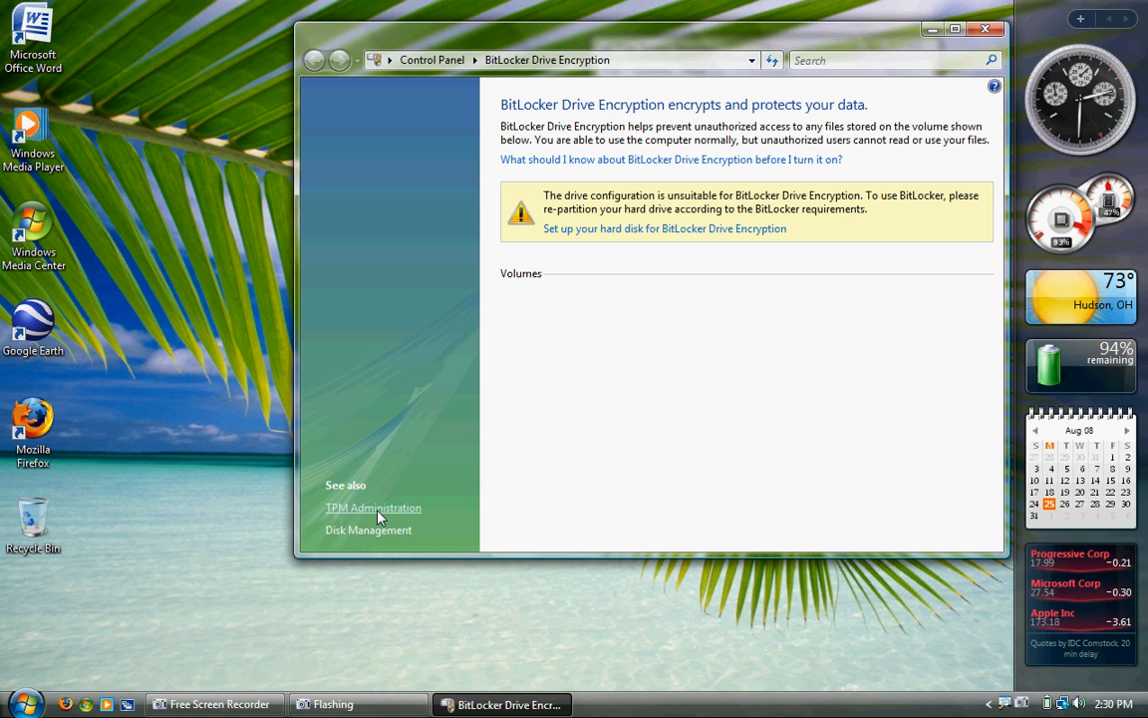
{"action": "mouse_move", "coordinate": [407, 508]}
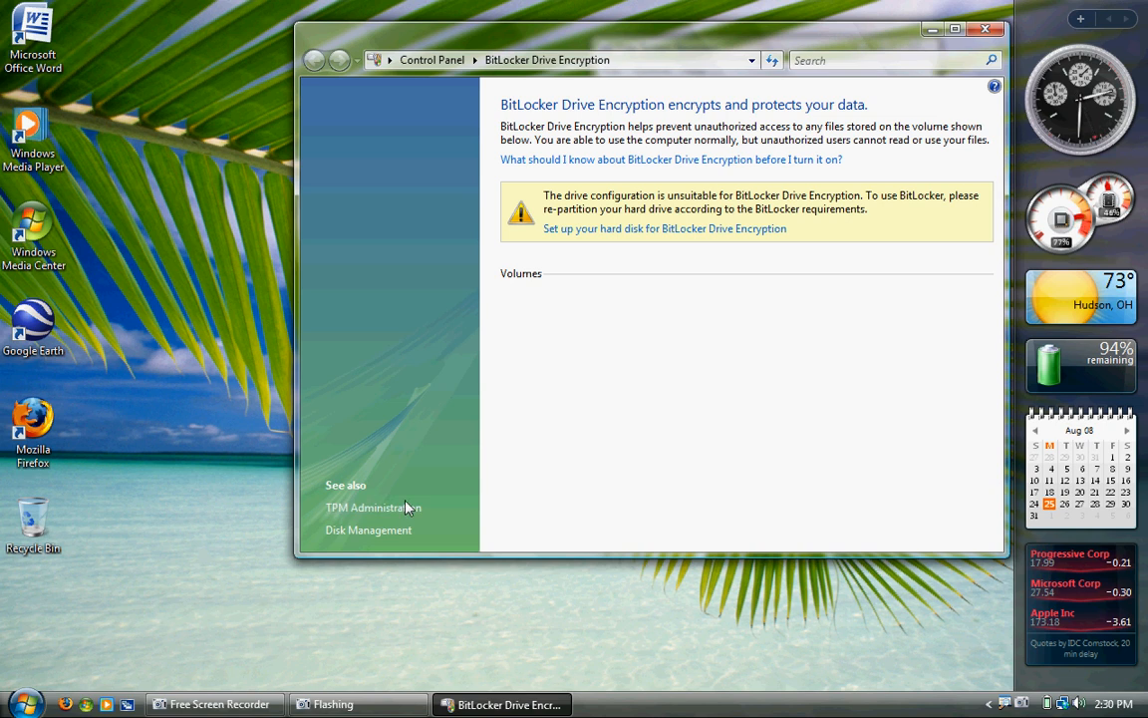
{"action": "mouse_move", "coordinate": [486, 96]}
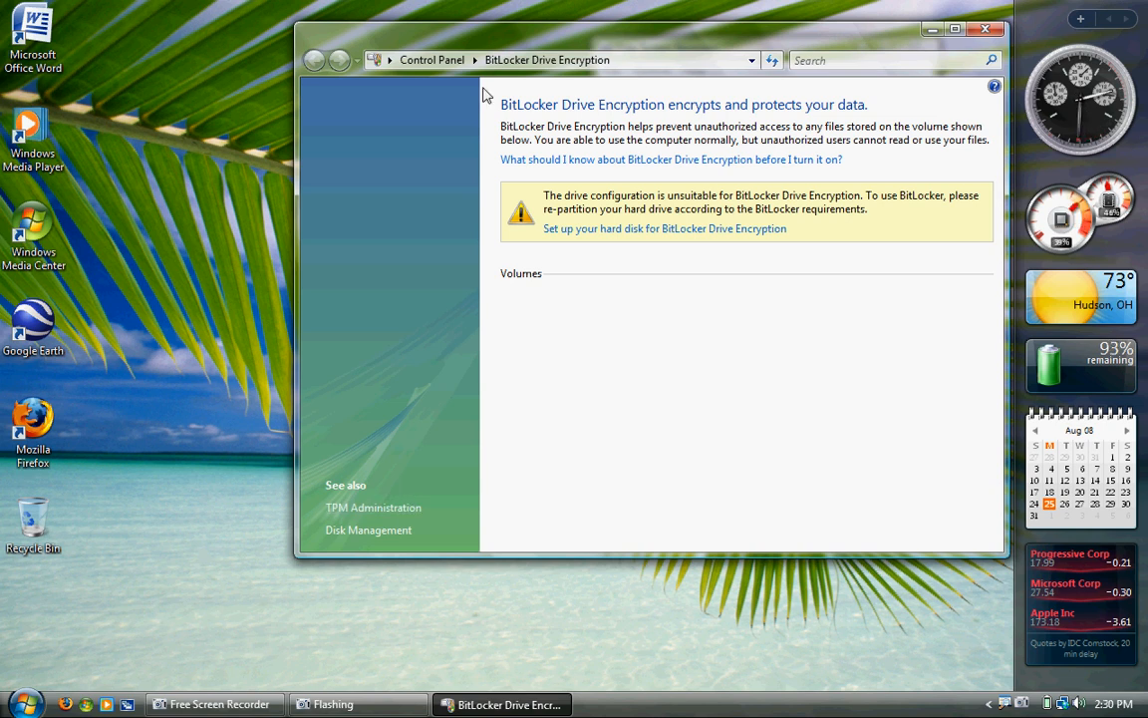
{"action": "mouse_move", "coordinate": [469, 347]}
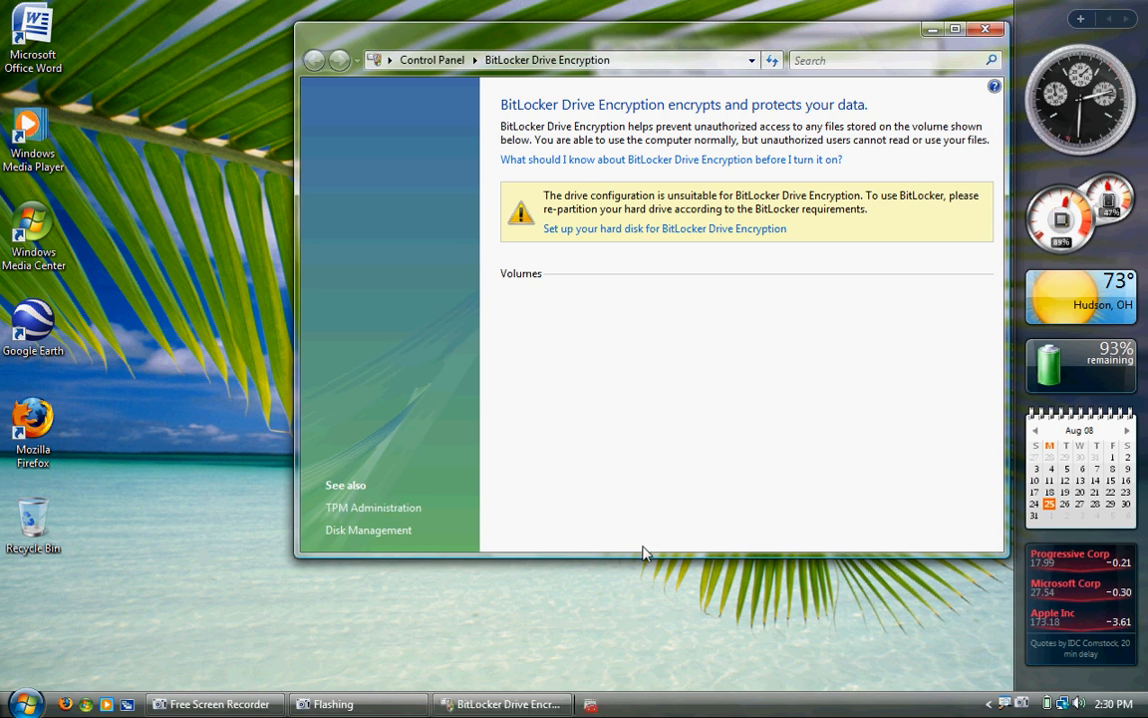
{"action": "left_click", "coordinate": [373, 508]}
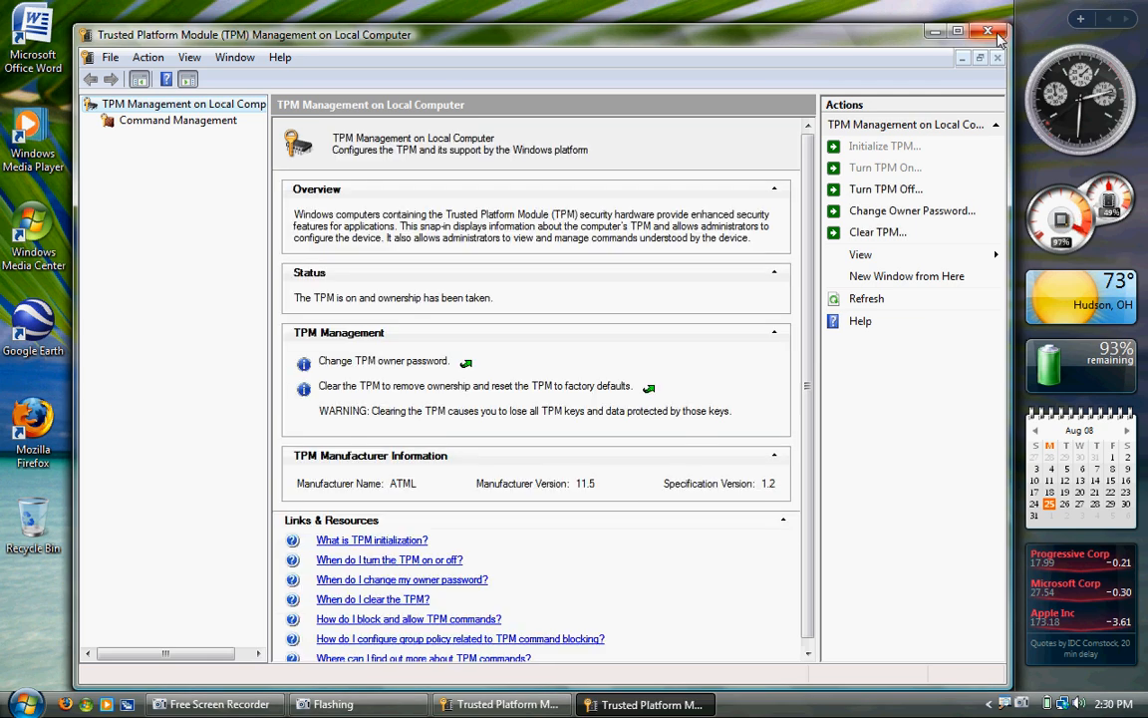
Step: Bring the TPM Management console forward showing status, manufacturer ATML and specification 1.2
{"action": "left_click", "coordinate": [996, 31]}
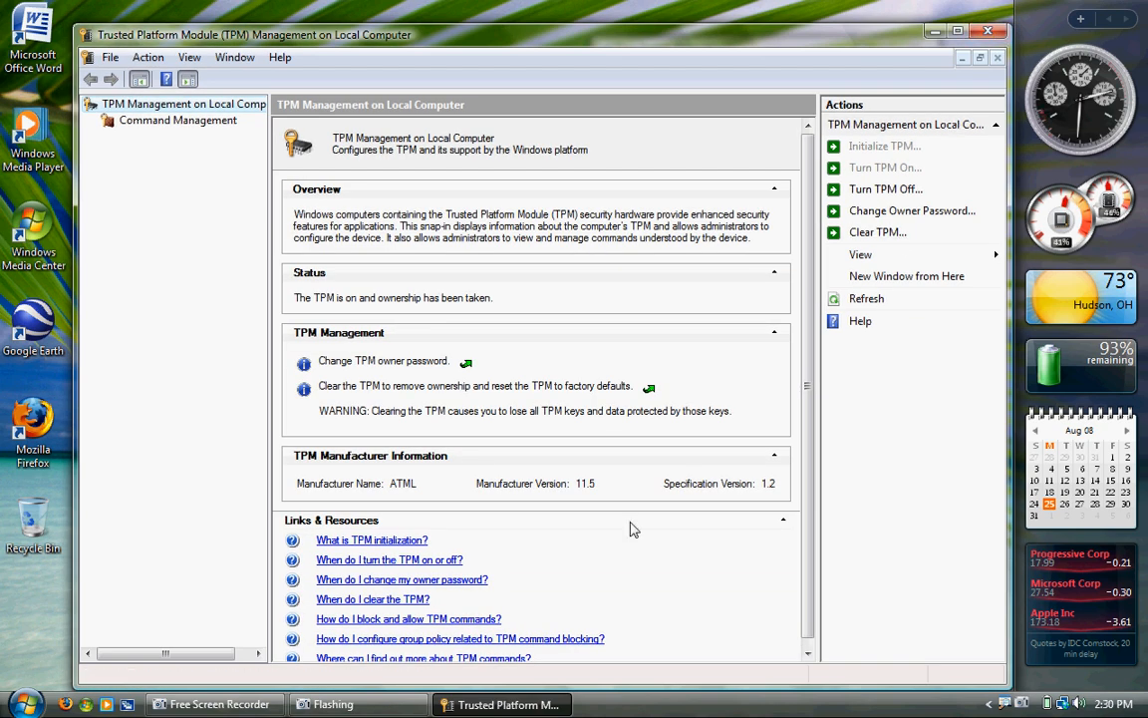
{"action": "mouse_move", "coordinate": [909, 157]}
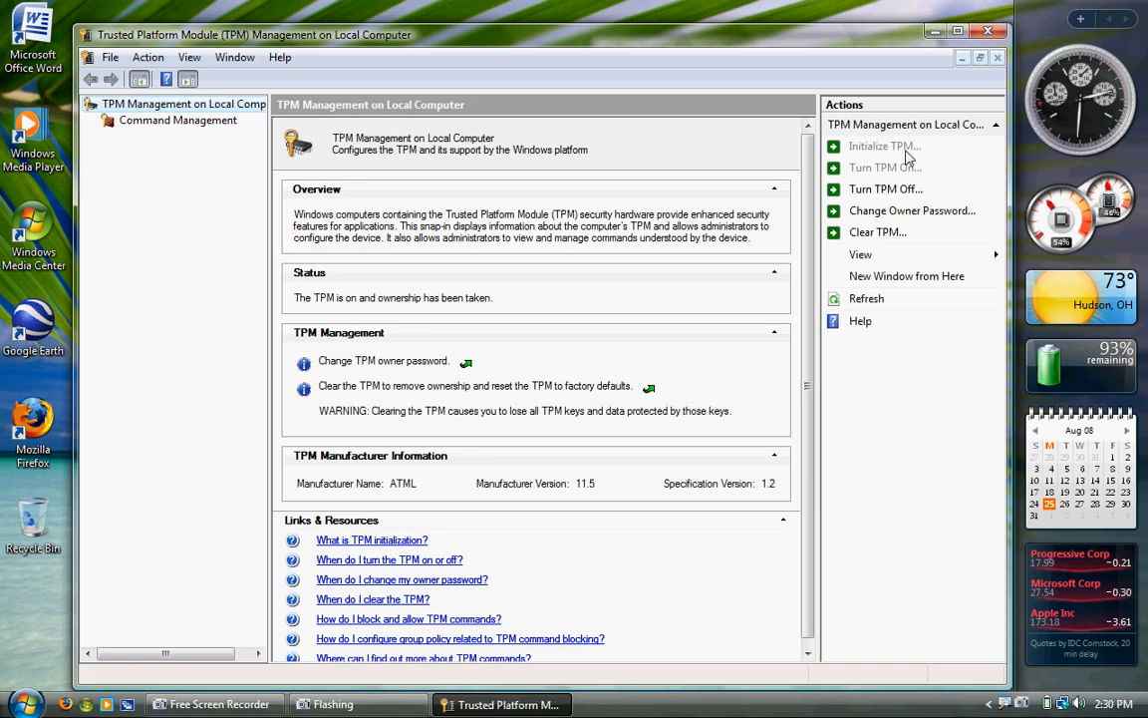
{"action": "mouse_move", "coordinate": [887, 177]}
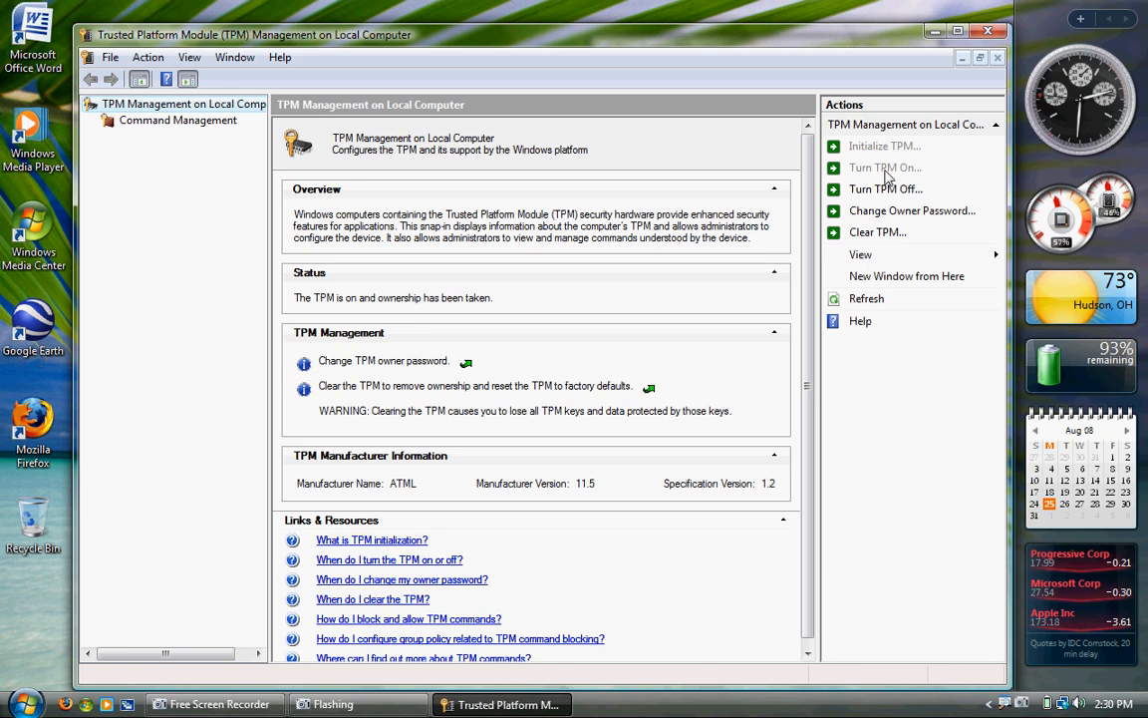
{"action": "mouse_move", "coordinate": [916, 169]}
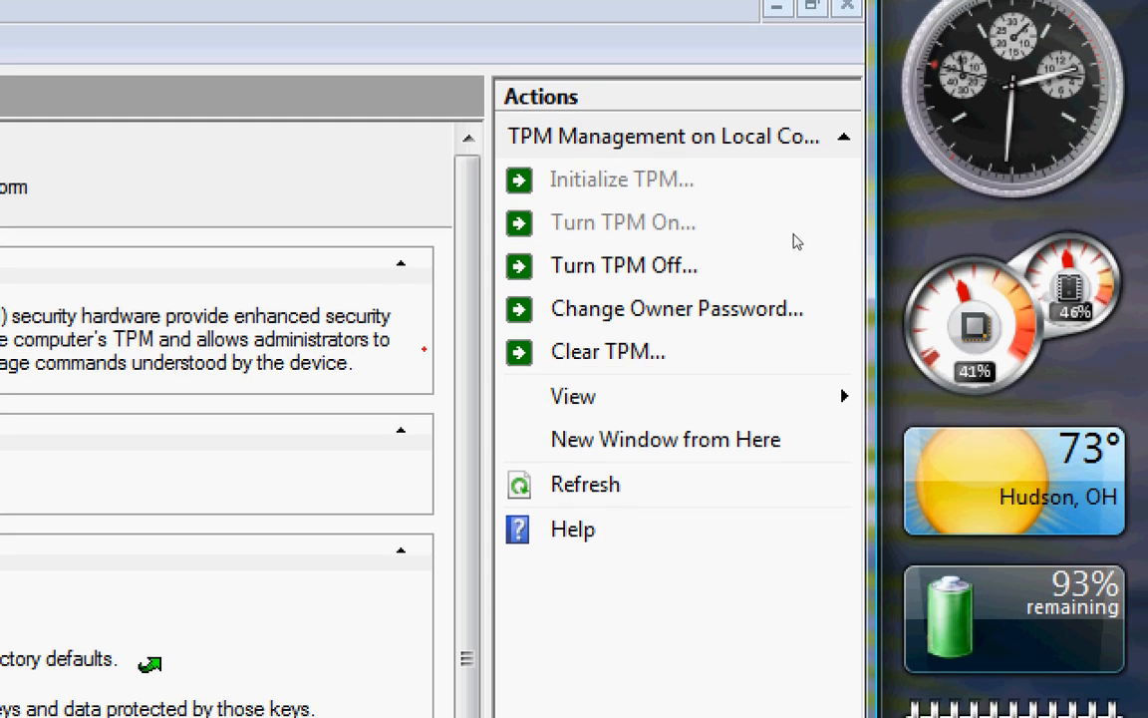
{"action": "mouse_move", "coordinate": [837, 243]}
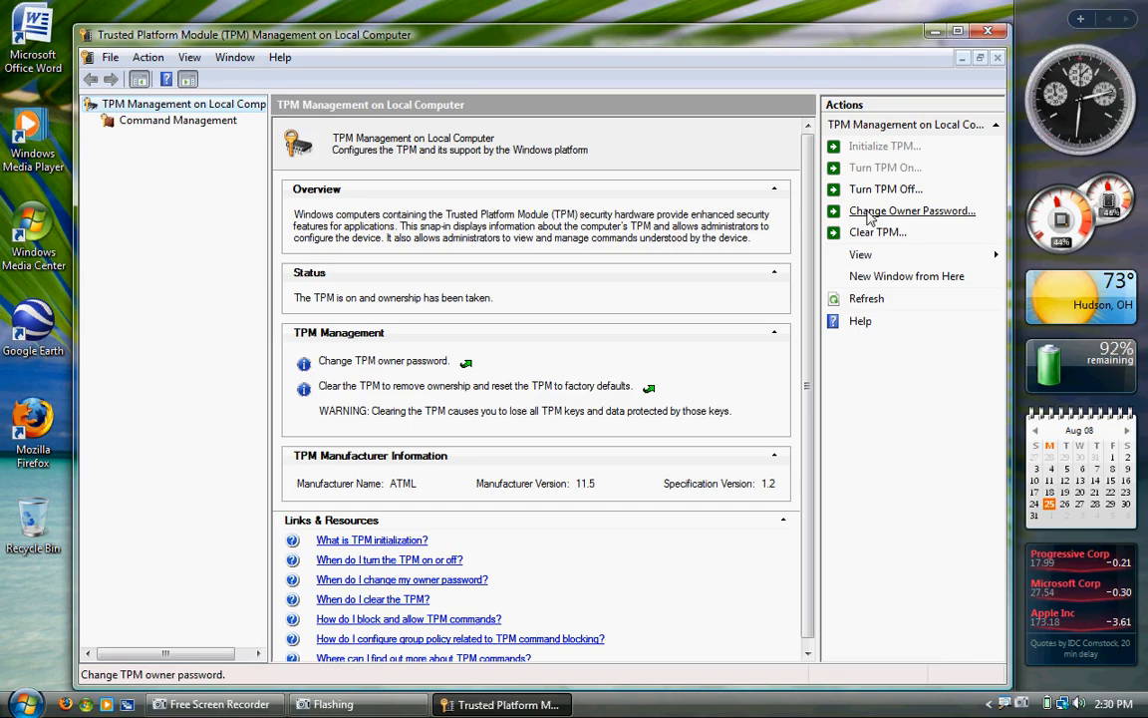
{"action": "mouse_move", "coordinate": [885, 189]}
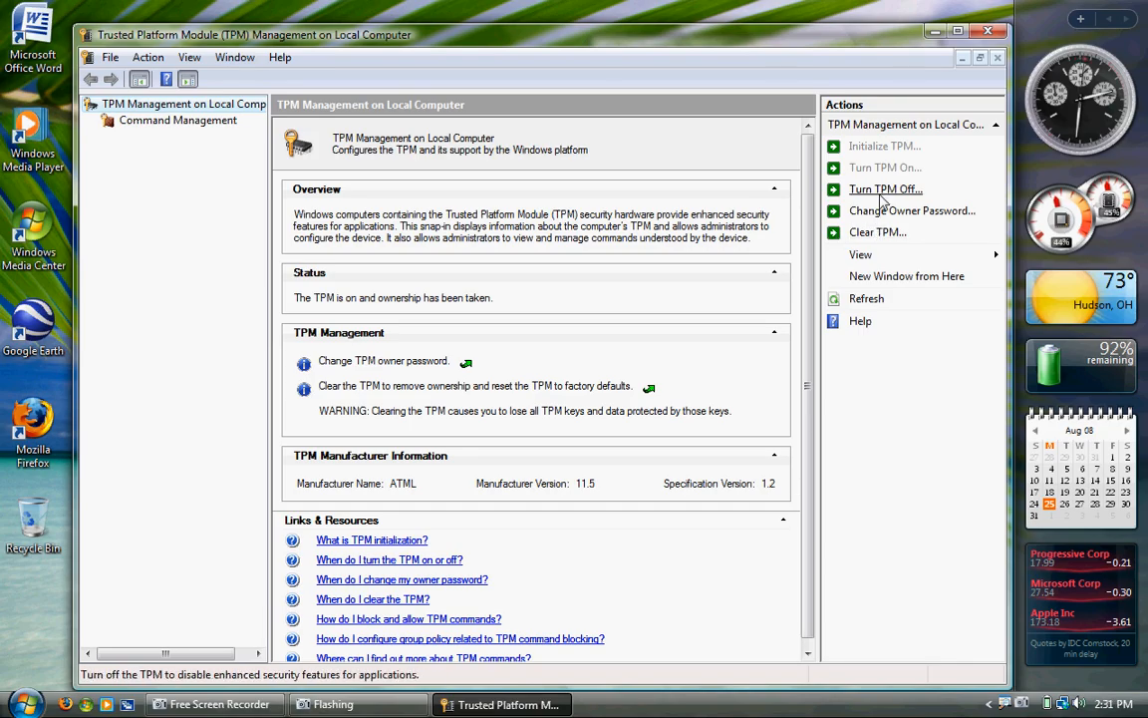
{"action": "left_click", "coordinate": [885, 188]}
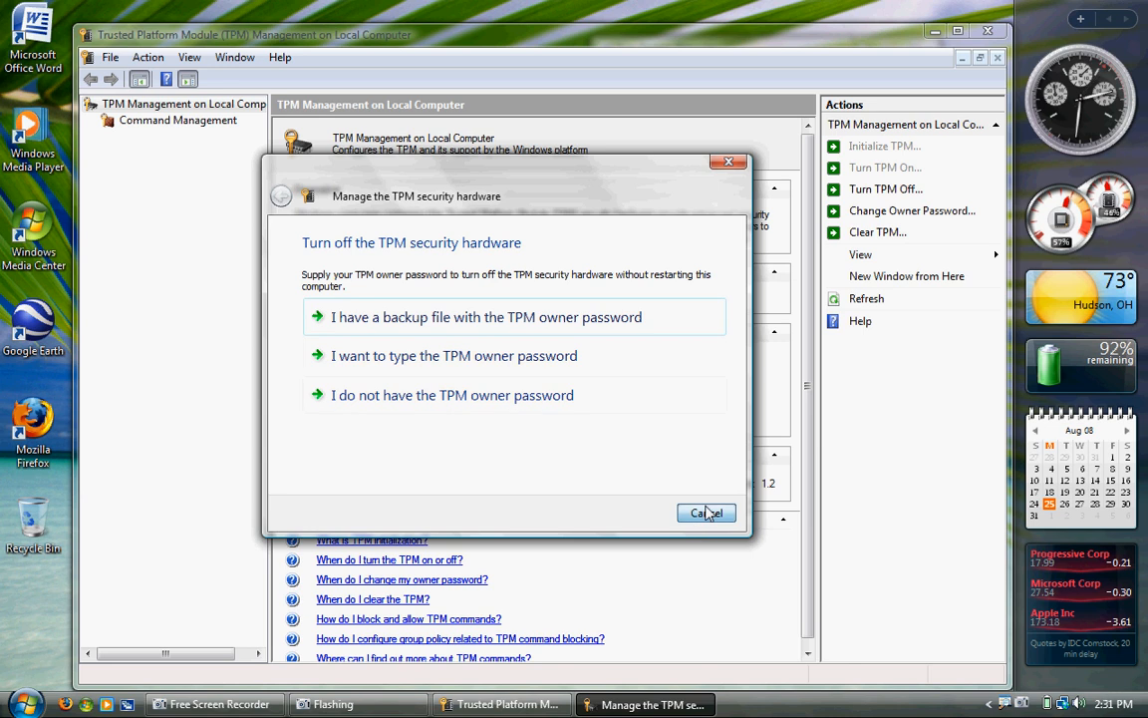
{"action": "left_click", "coordinate": [877, 231]}
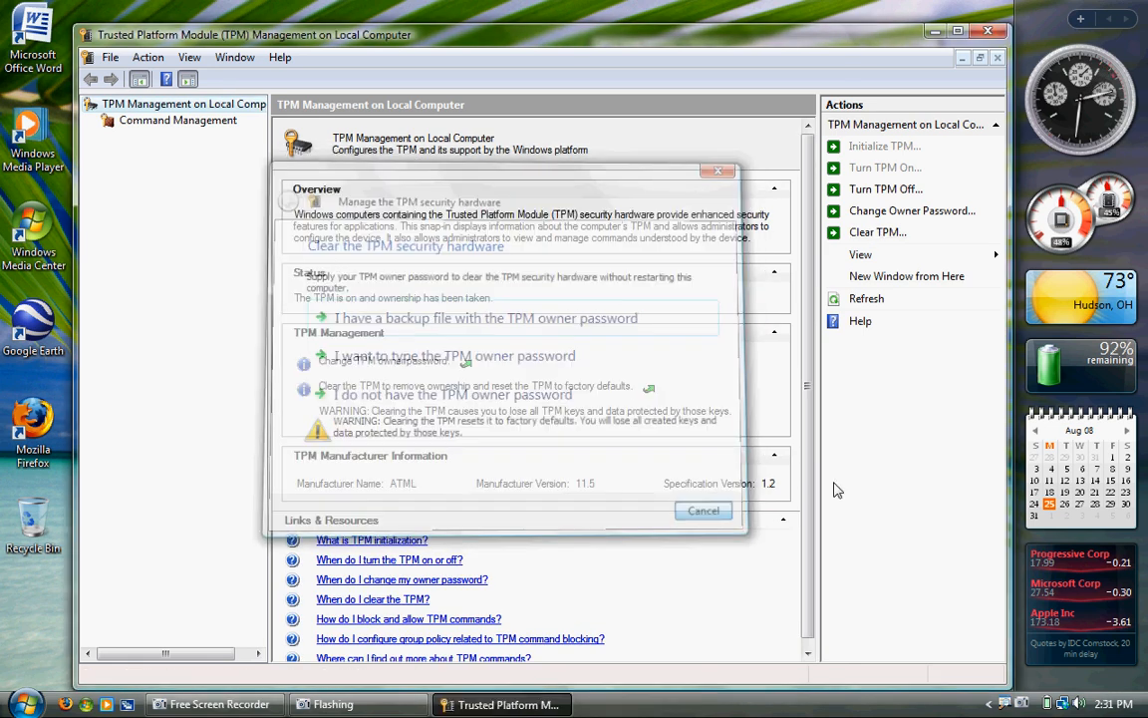
{"action": "left_click", "coordinate": [704, 510]}
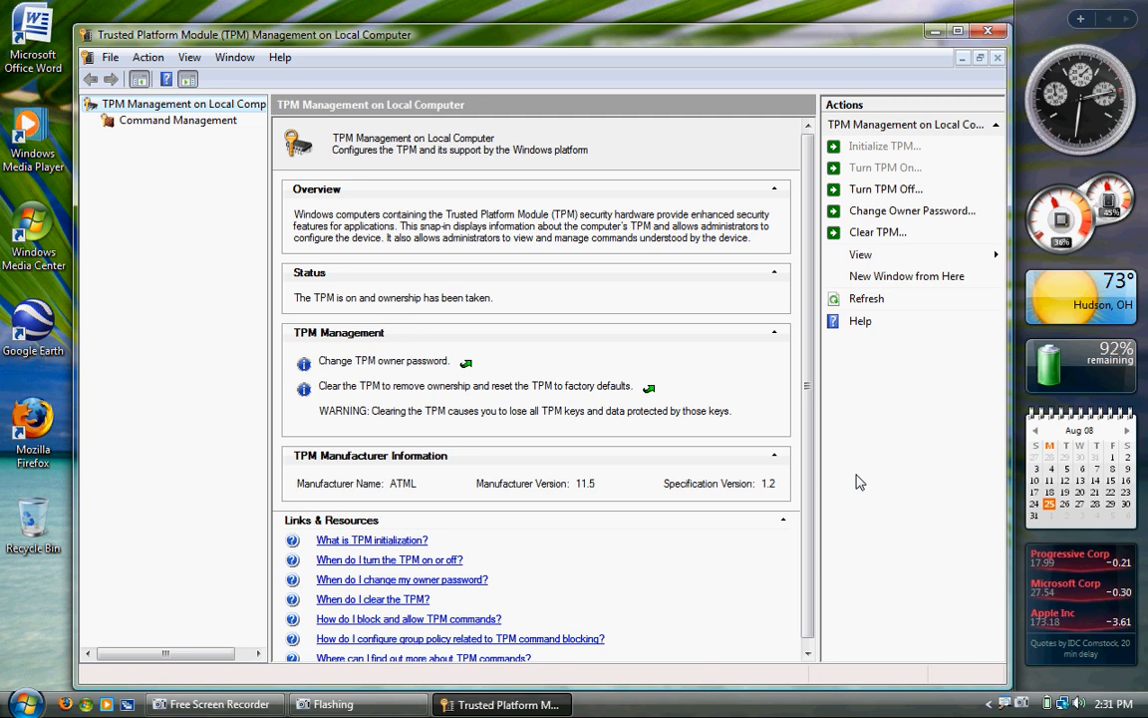
{"action": "mouse_move", "coordinate": [885, 189]}
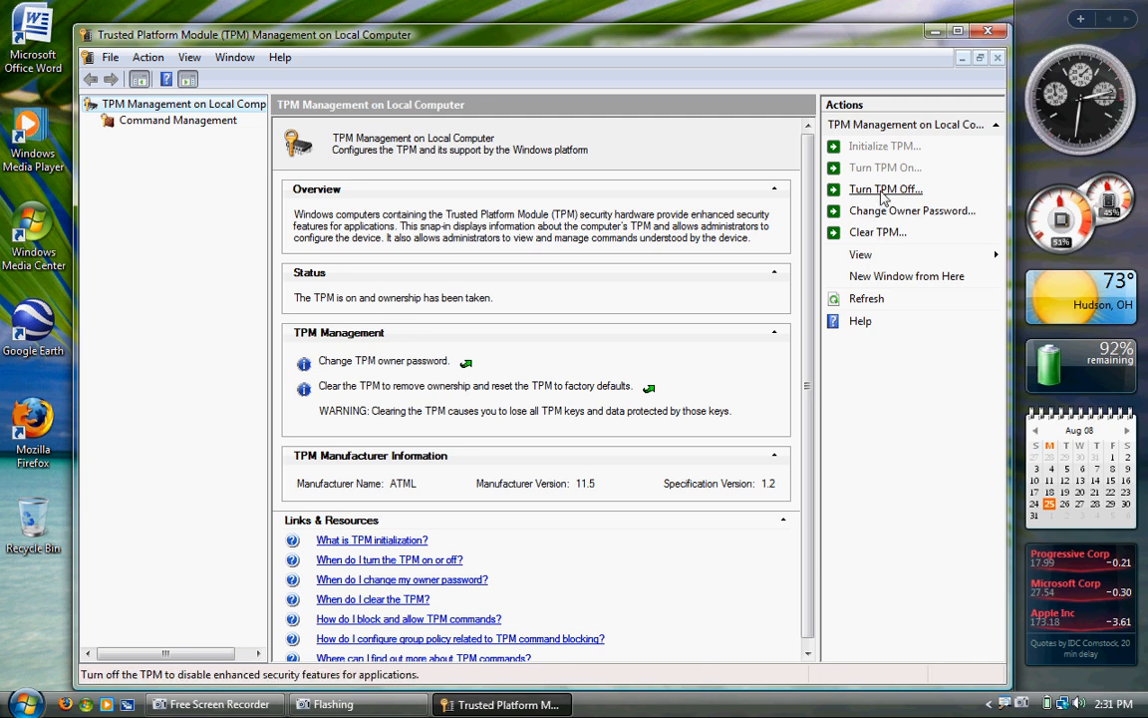
Step: Review the Actions pane and close the TPM Management window, returning to the desktop
{"action": "left_click", "coordinate": [885, 188]}
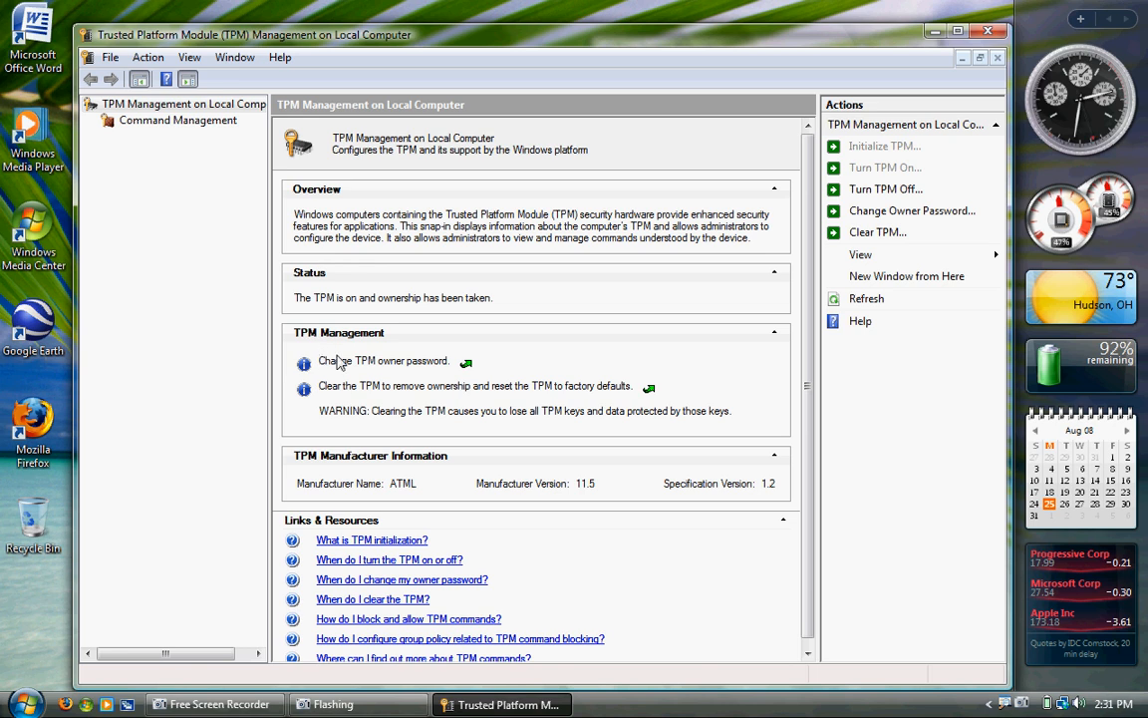
{"action": "mouse_move", "coordinate": [411, 484]}
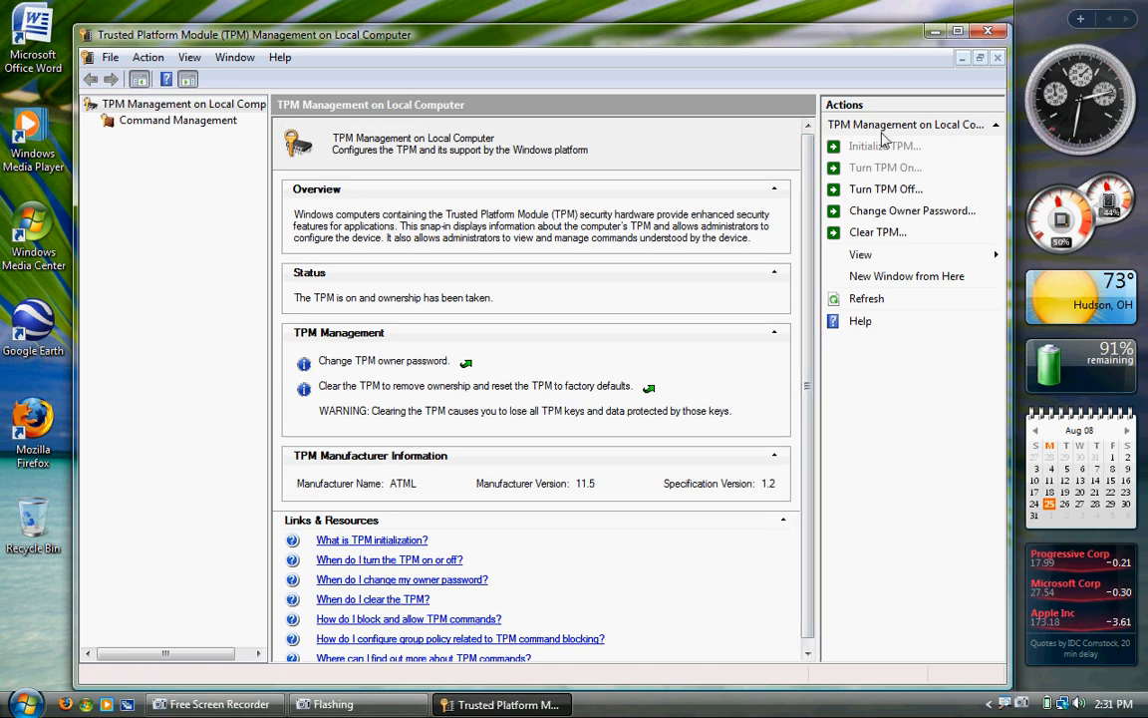
{"action": "mouse_move", "coordinate": [885, 188]}
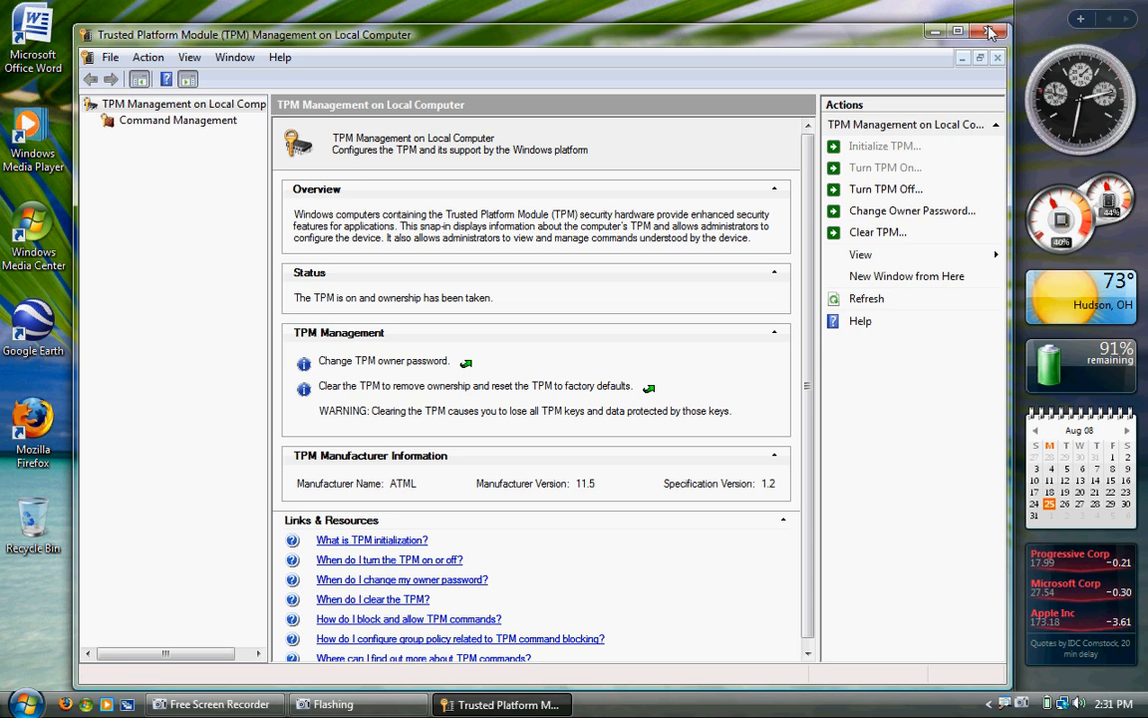
{"action": "left_click", "coordinate": [997, 31]}
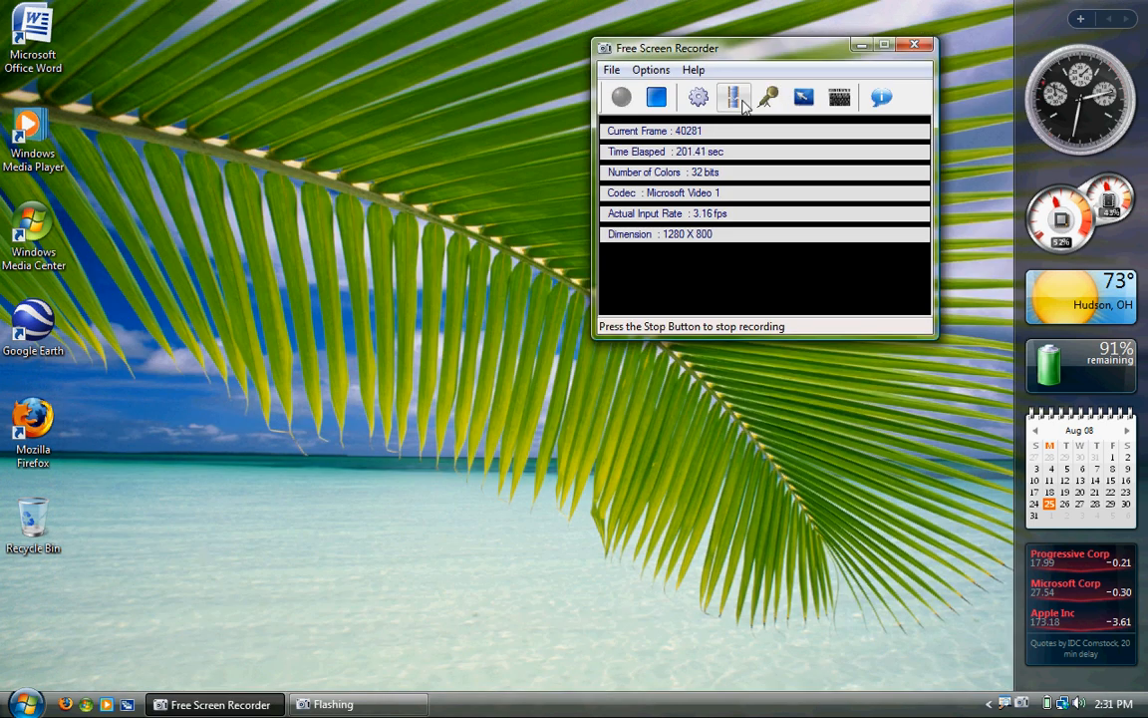